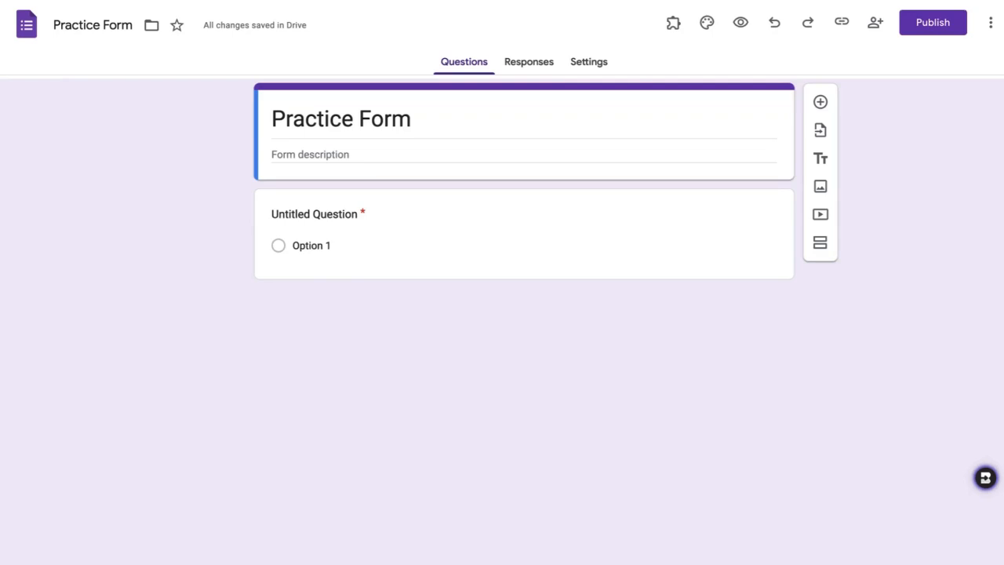
mouse_move(673, 22)
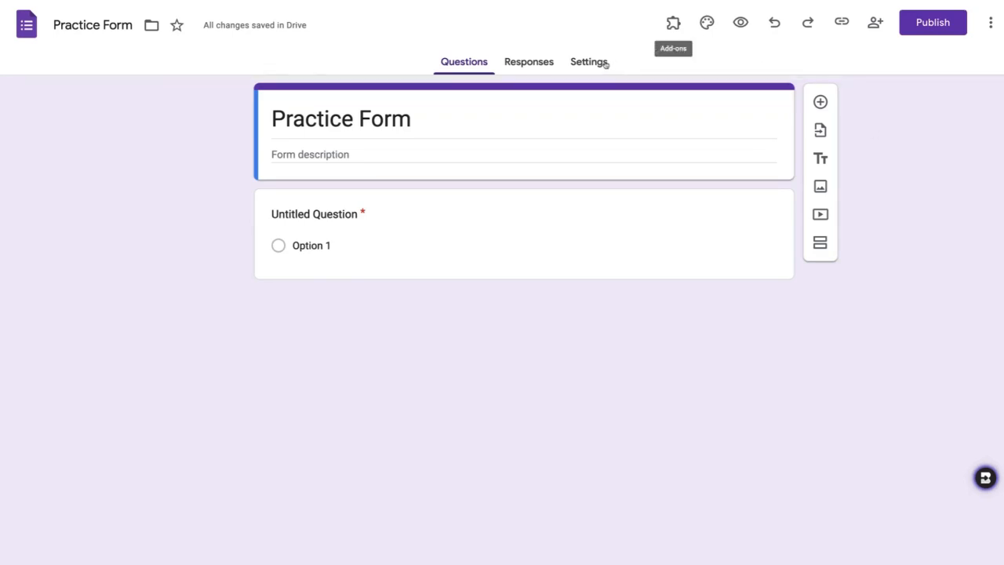
- Turn on 'Make this a quiz' in Settings, releasing grades immediately after each submission
click(589, 62)
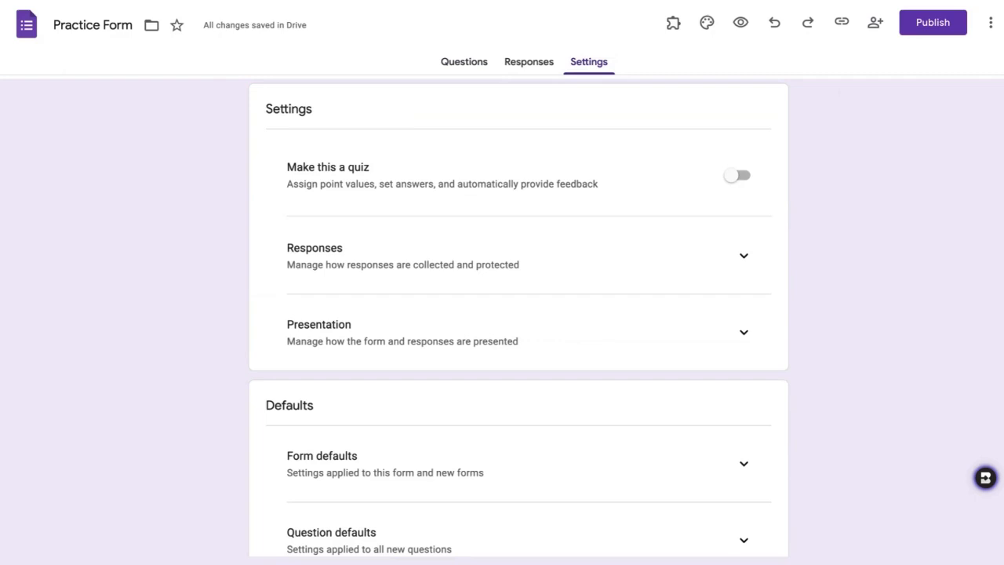
mouse_move(791, 220)
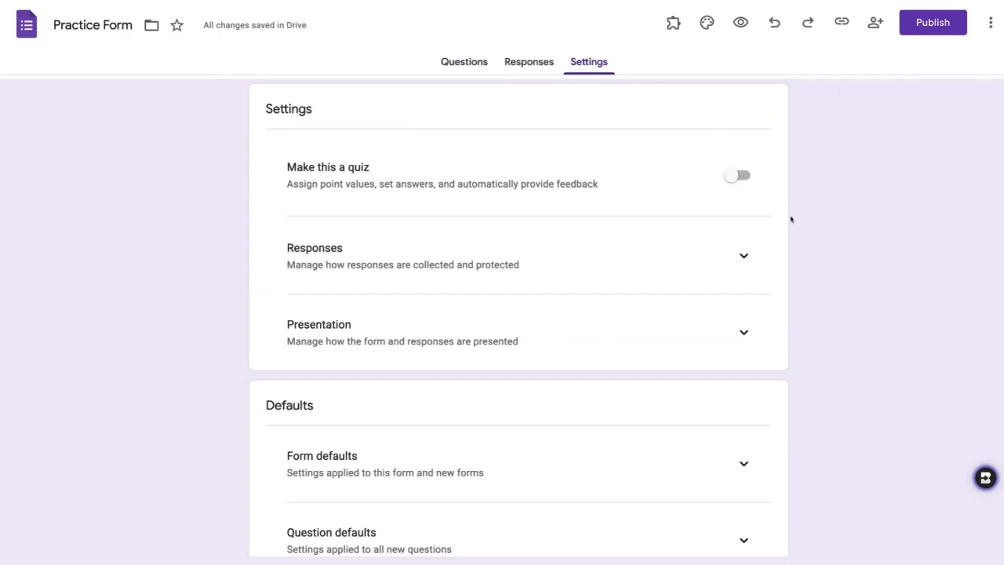
click(738, 175)
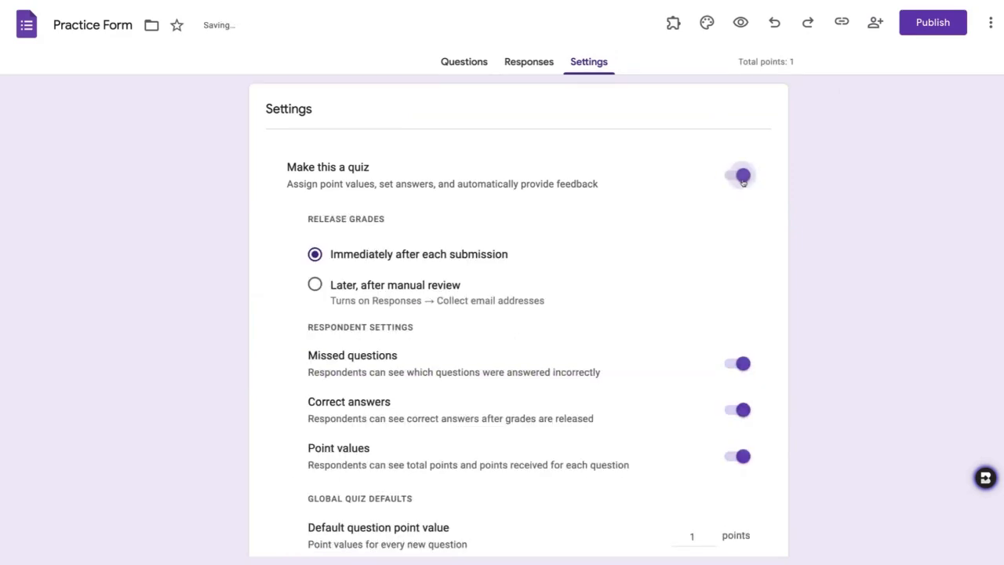
click(739, 175)
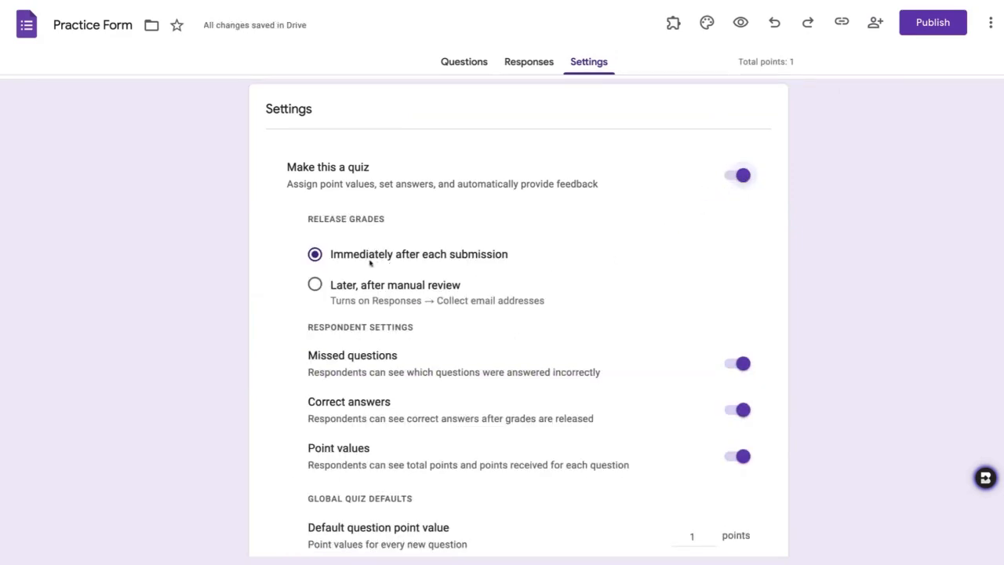
mouse_move(465, 262)
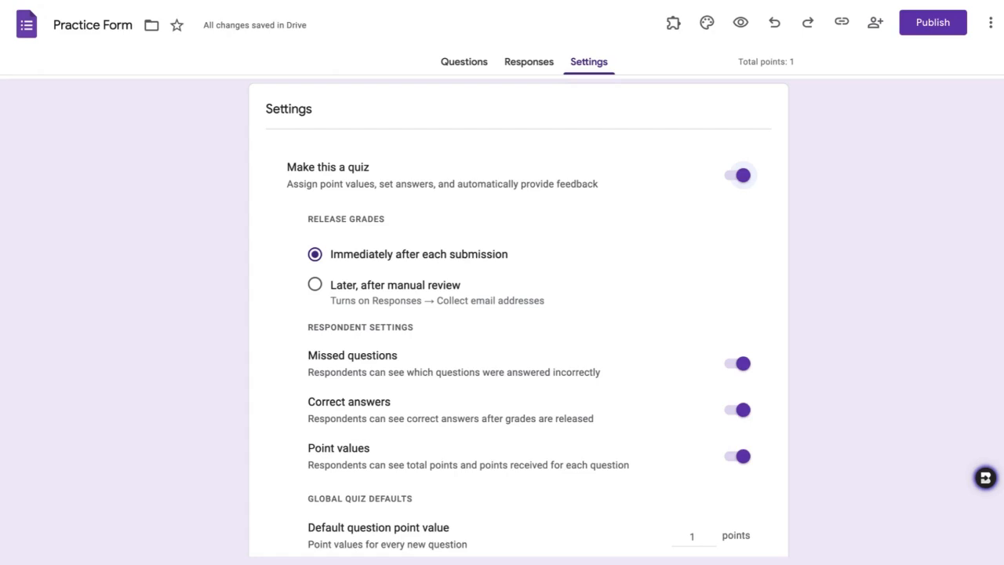
scroll(down, 3)
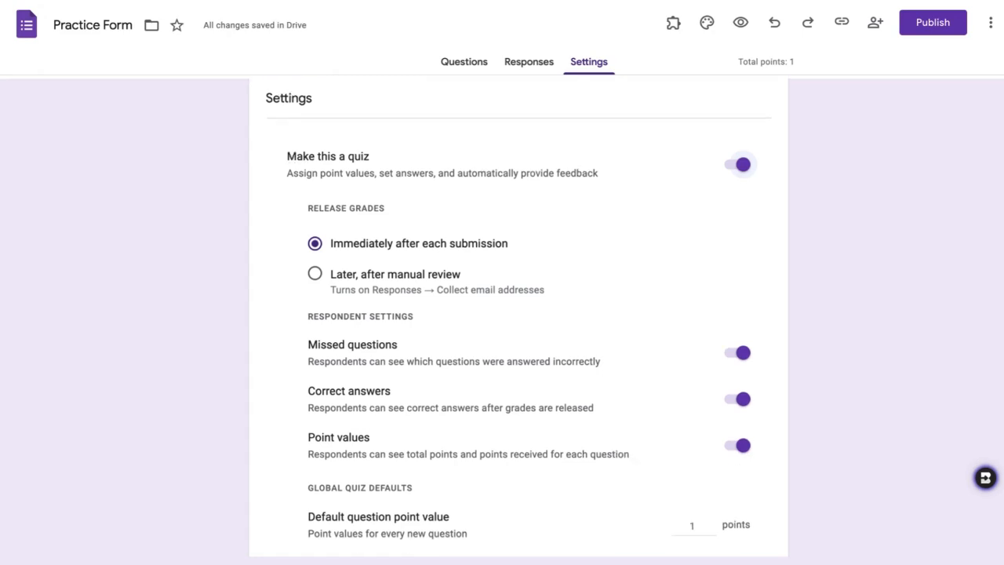
scroll(down, 3)
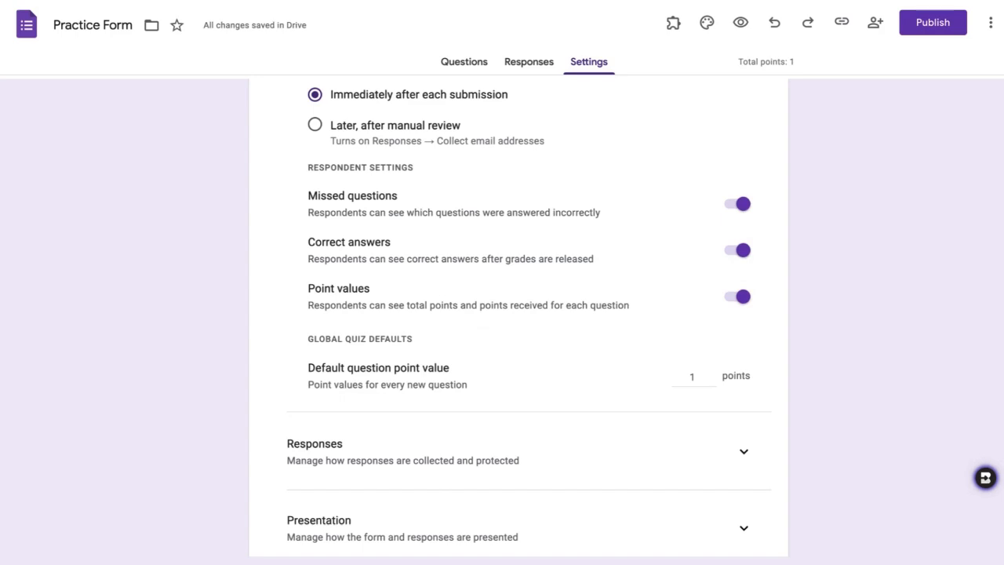
mouse_move(720, 301)
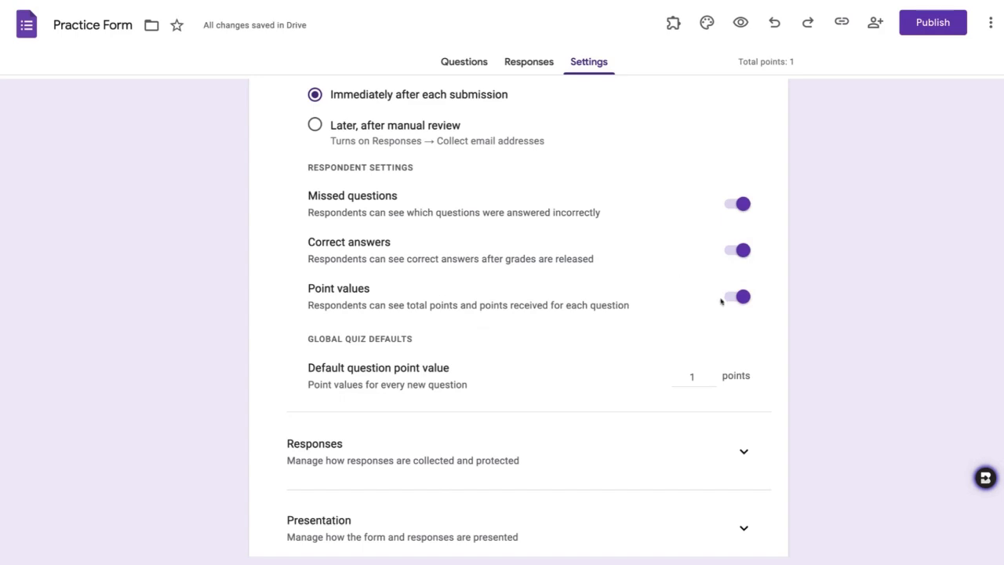
- Open the one-point answer key for Untitled Question from the Questions tab
click(464, 62)
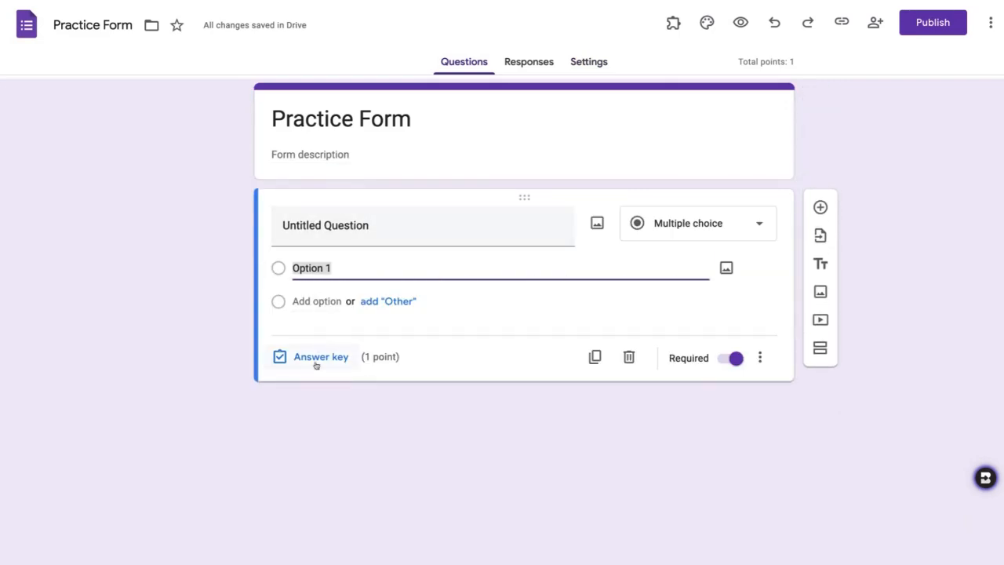
mouse_move(316, 357)
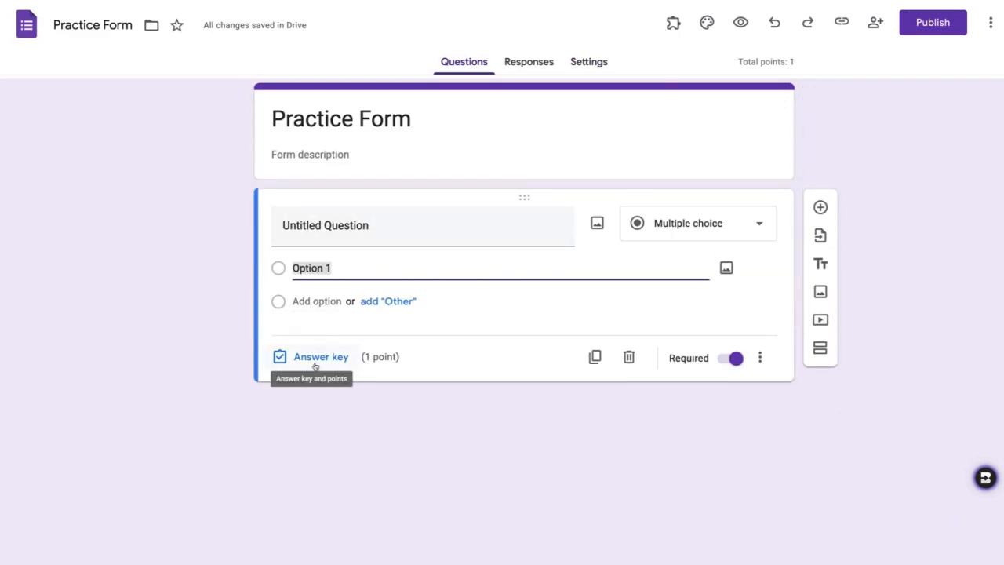
click(320, 356)
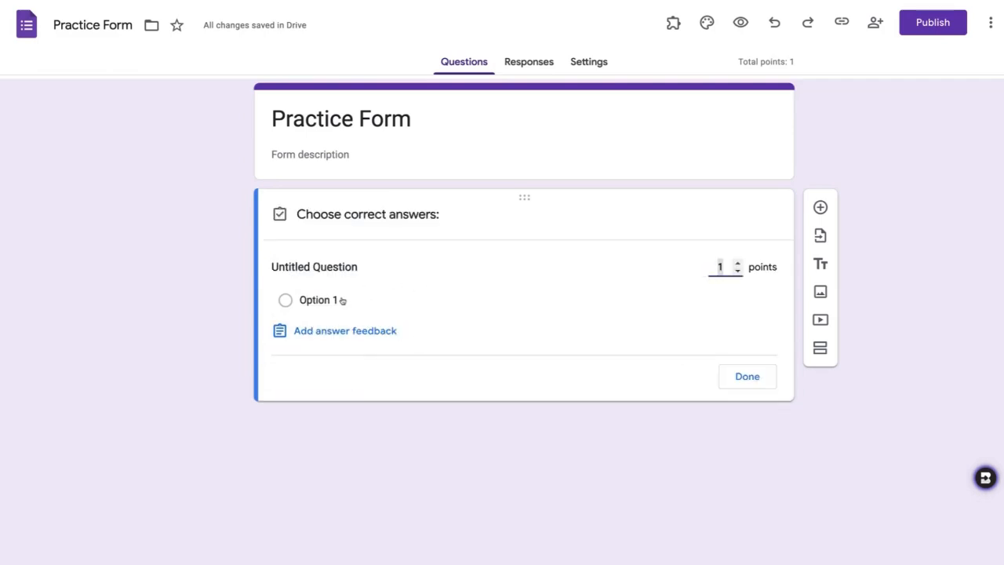